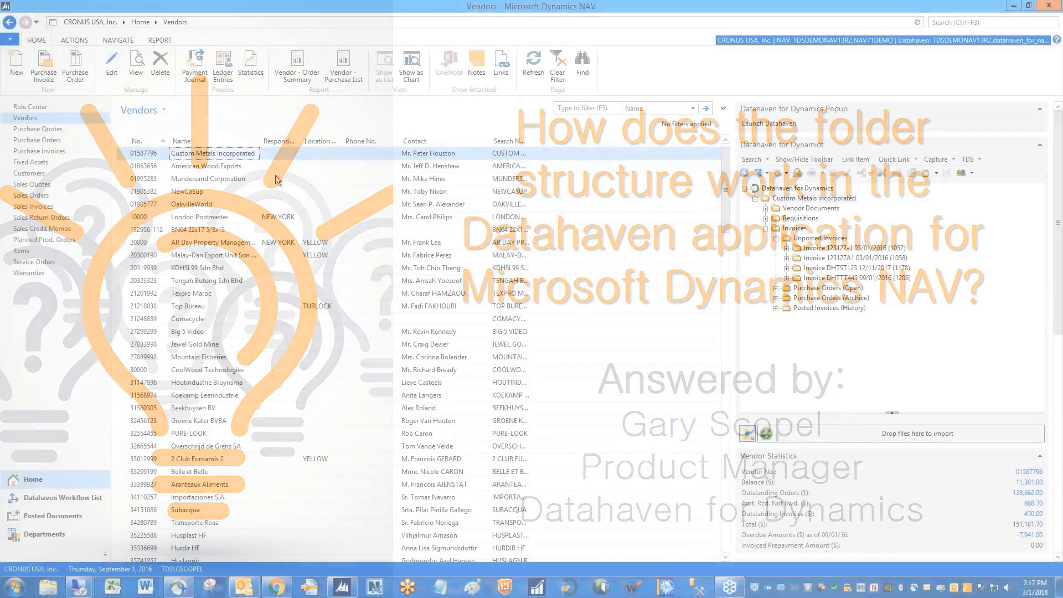
Browse Datahaven folders for American Wood Exports, Mundersand and OakvilleWorld, then return to Custom Metals
left_click(213, 165)
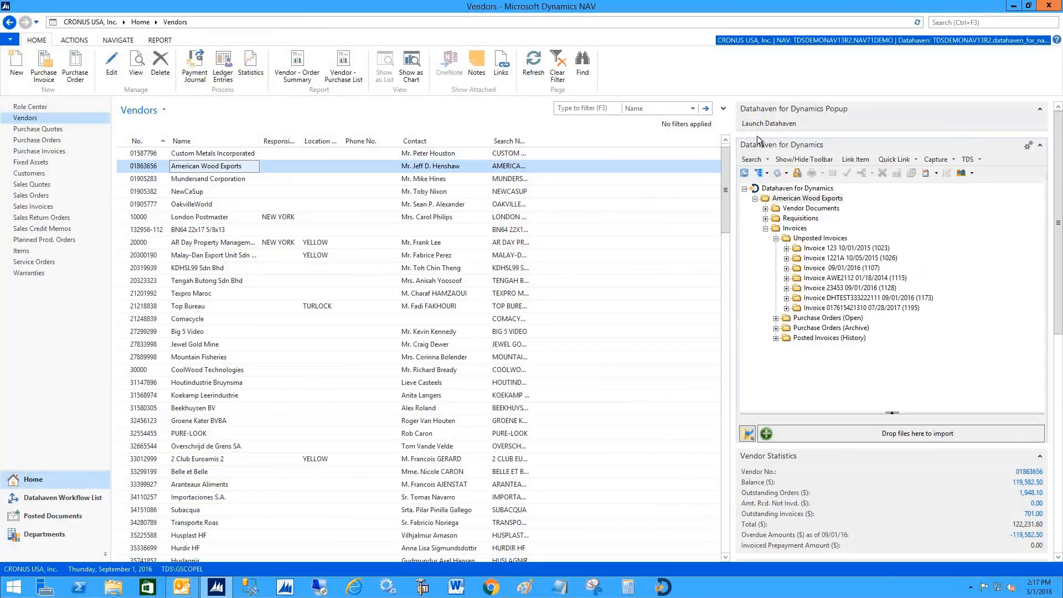
left_click(208, 178)
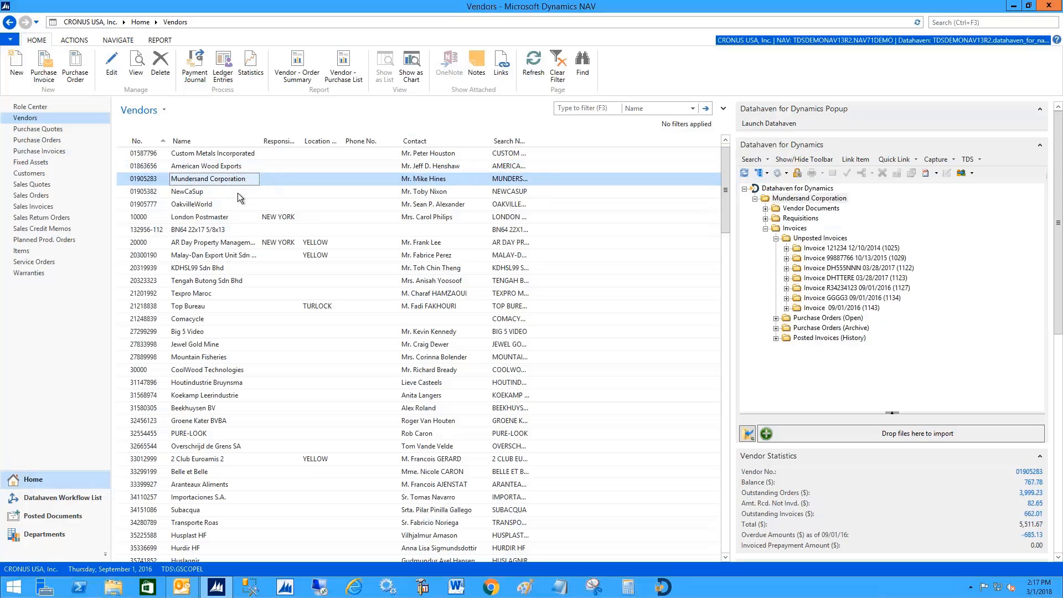
left_click(193, 204)
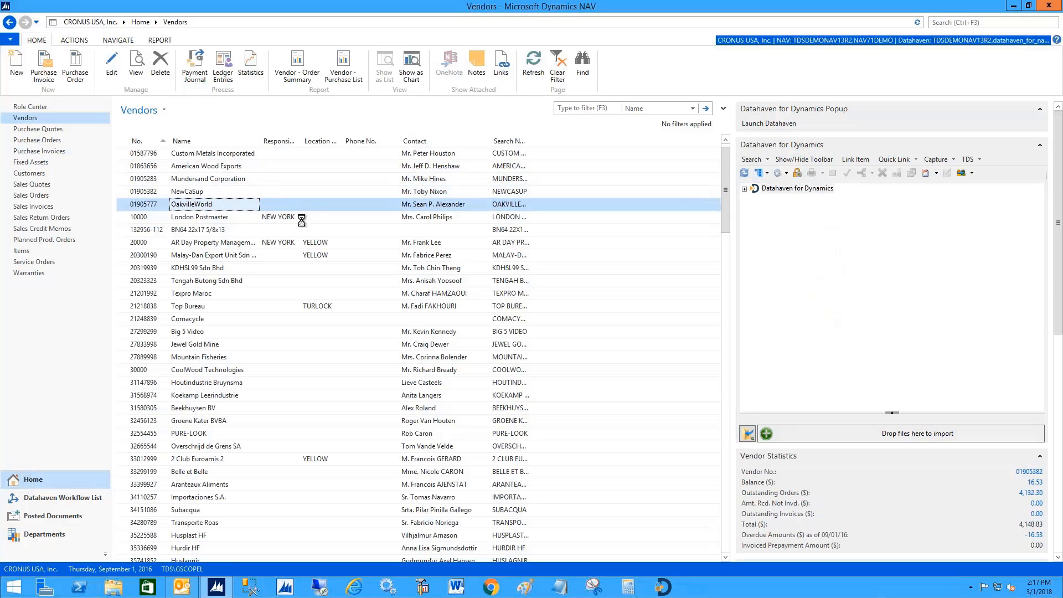
left_click(192, 204)
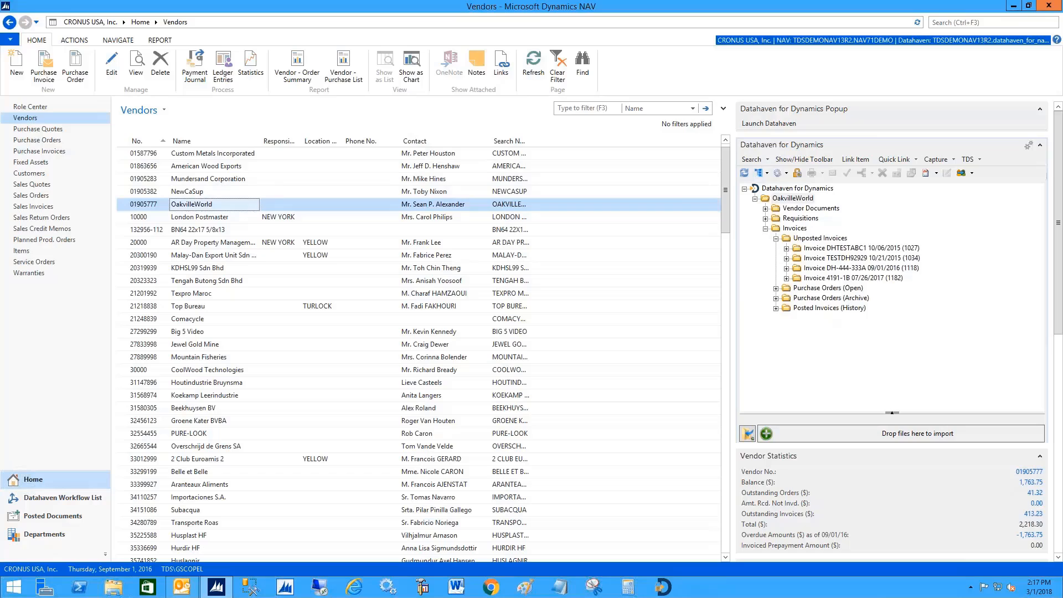
left_click(212, 152)
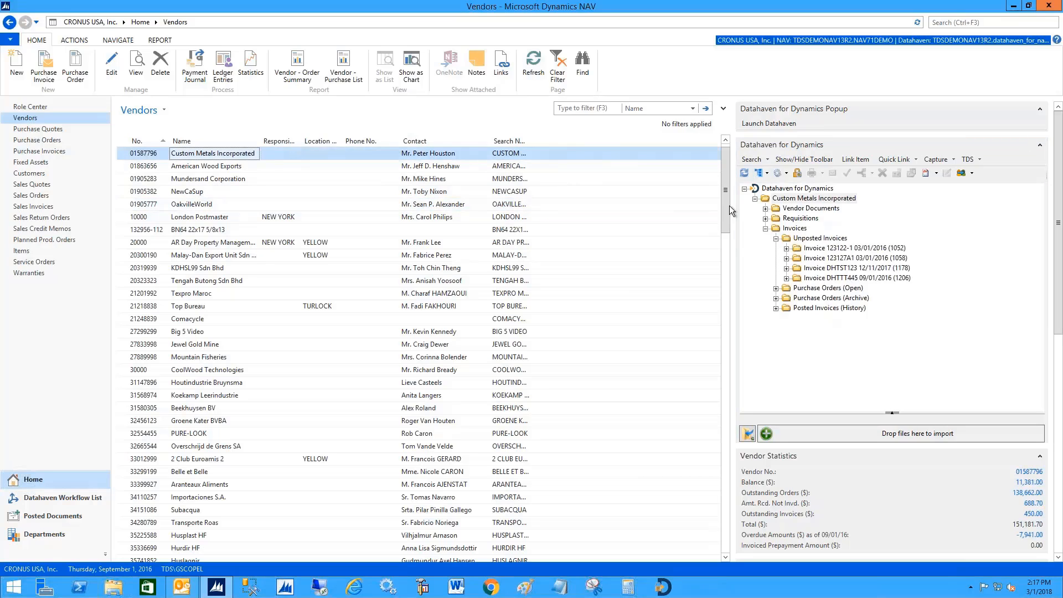
Expand Custom Metals' Vendor Documents, Contract and Statements folders
left_click(765, 209)
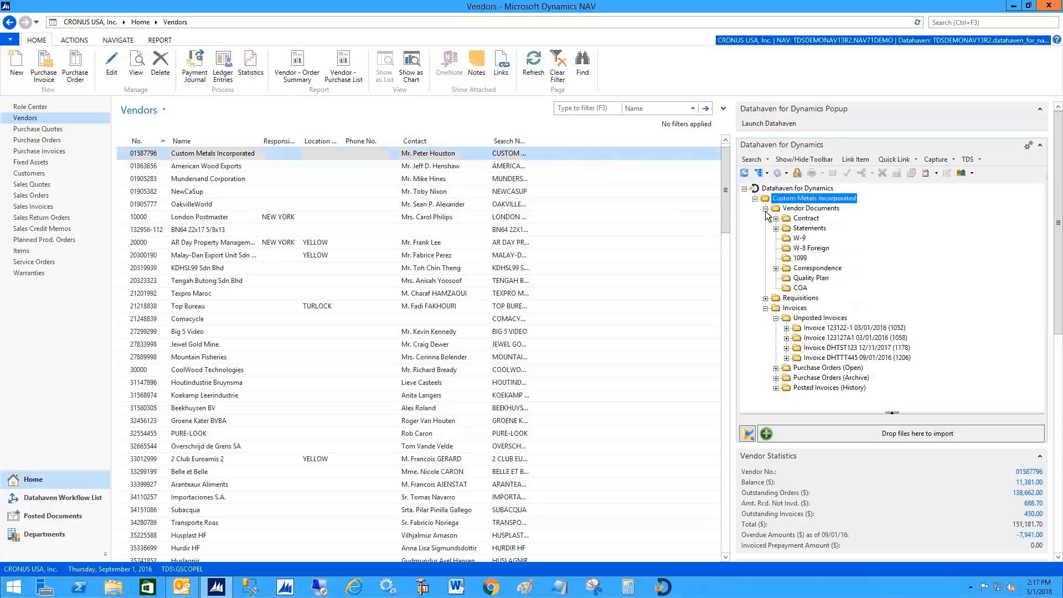
mouse_move(784, 288)
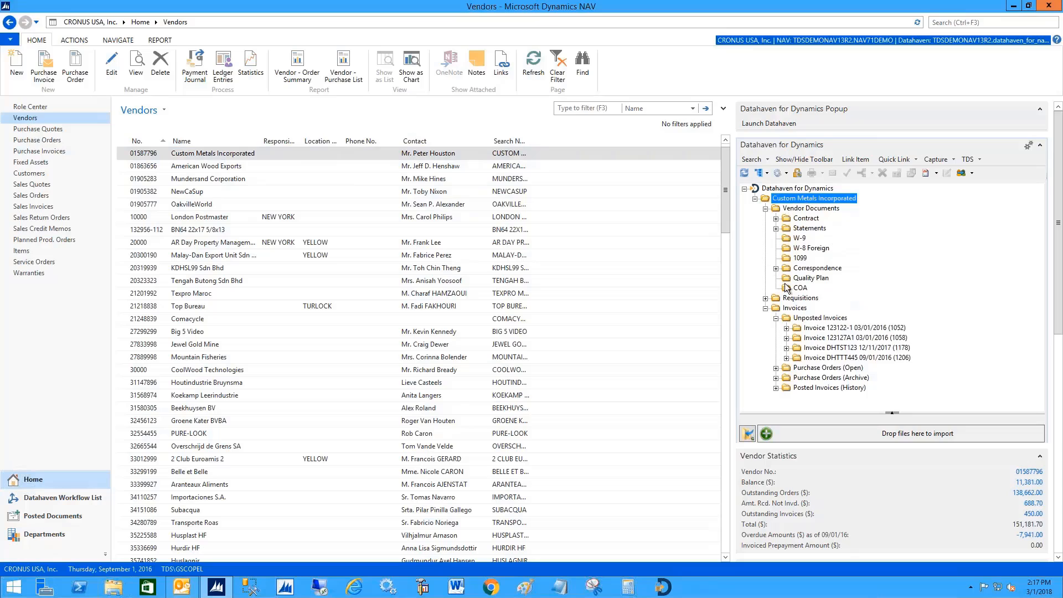
mouse_move(846, 229)
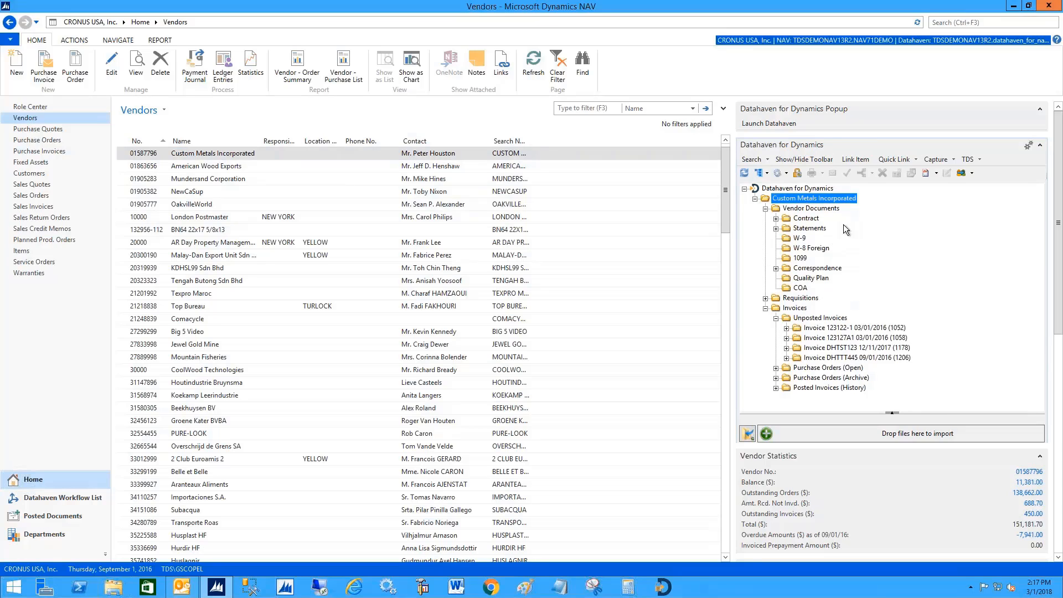
mouse_move(813, 246)
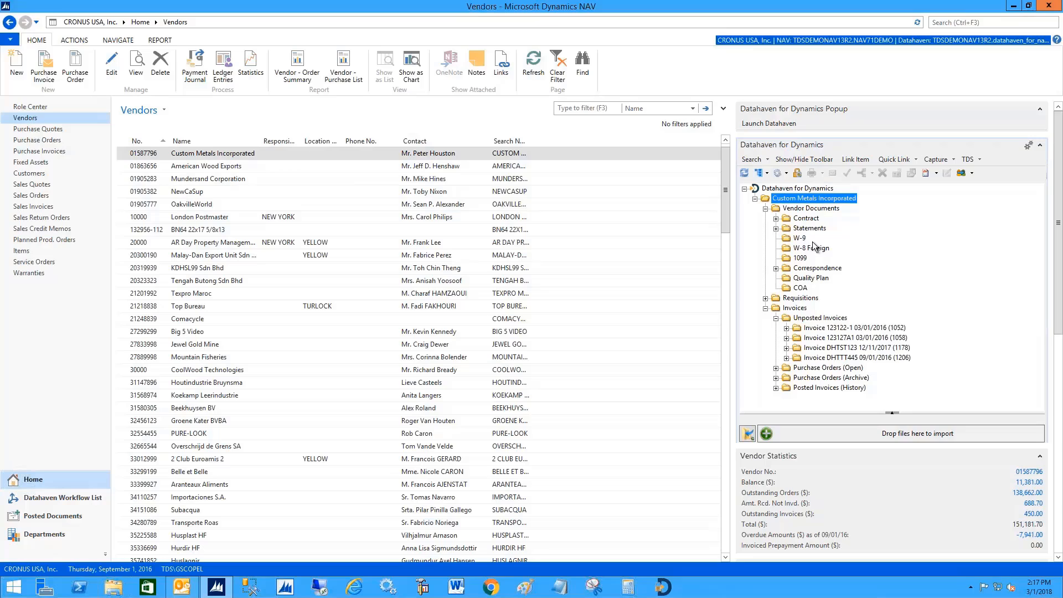
mouse_move(820, 226)
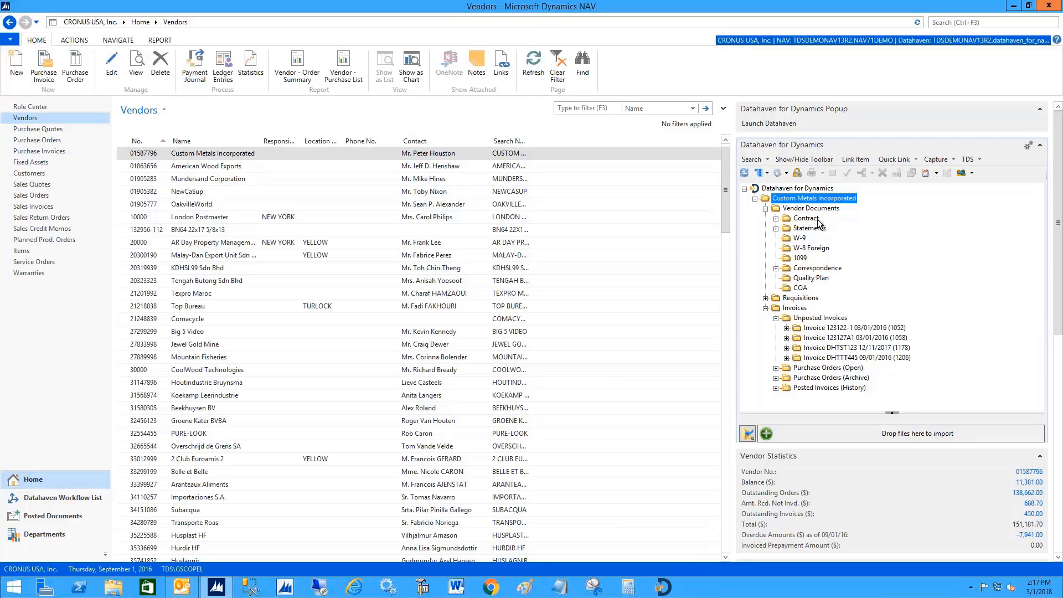
mouse_move(832, 293)
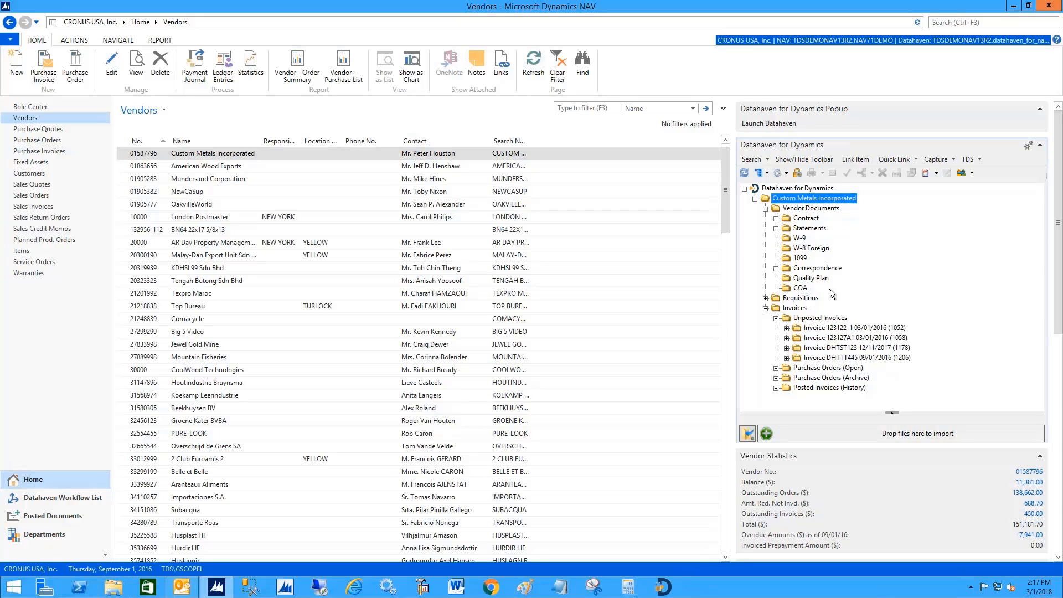
mouse_move(824, 235)
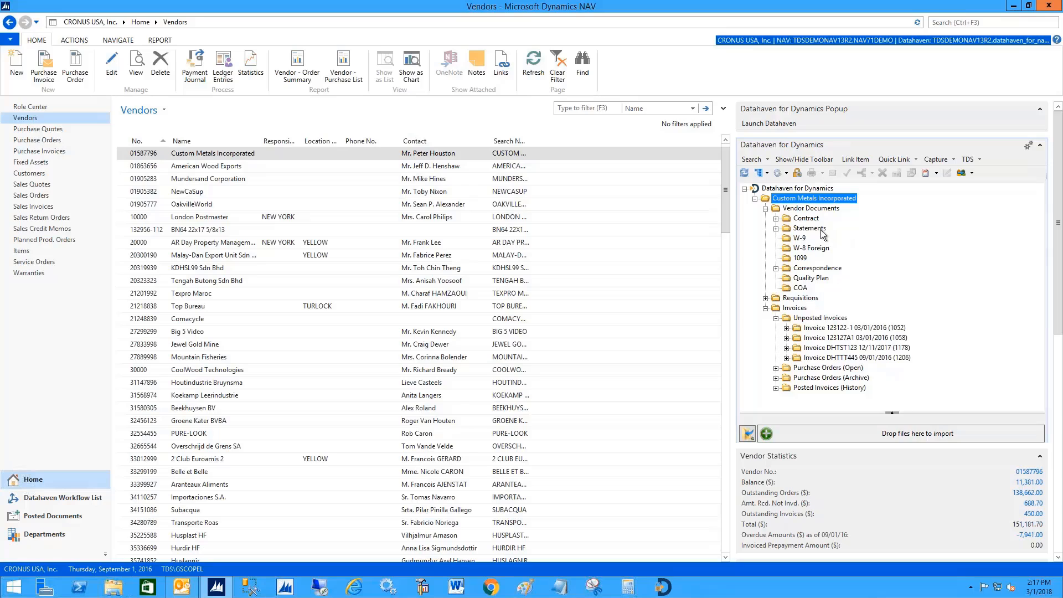
mouse_move(831, 253)
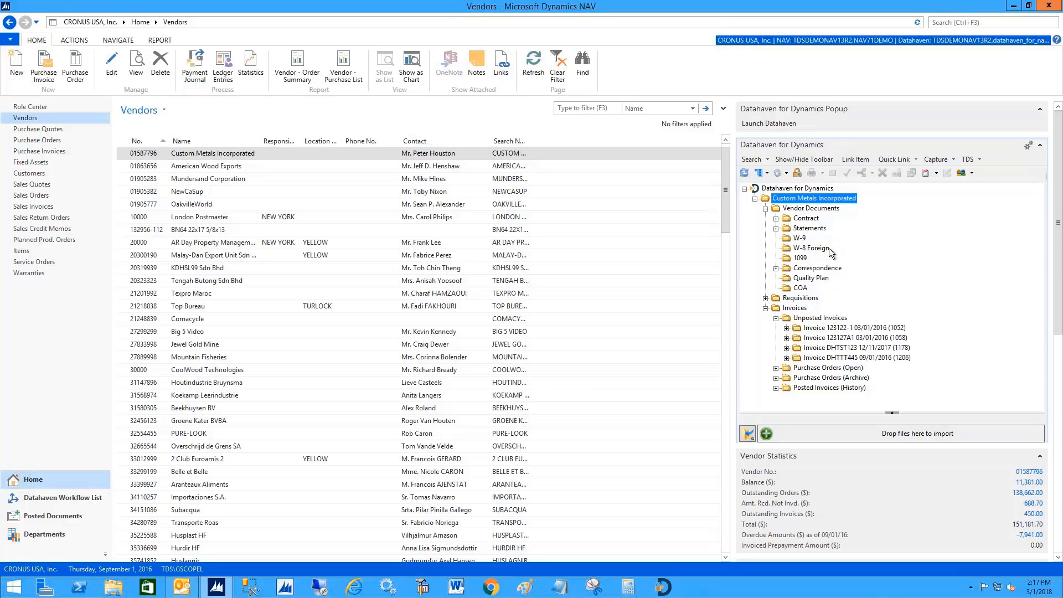
mouse_move(827, 252)
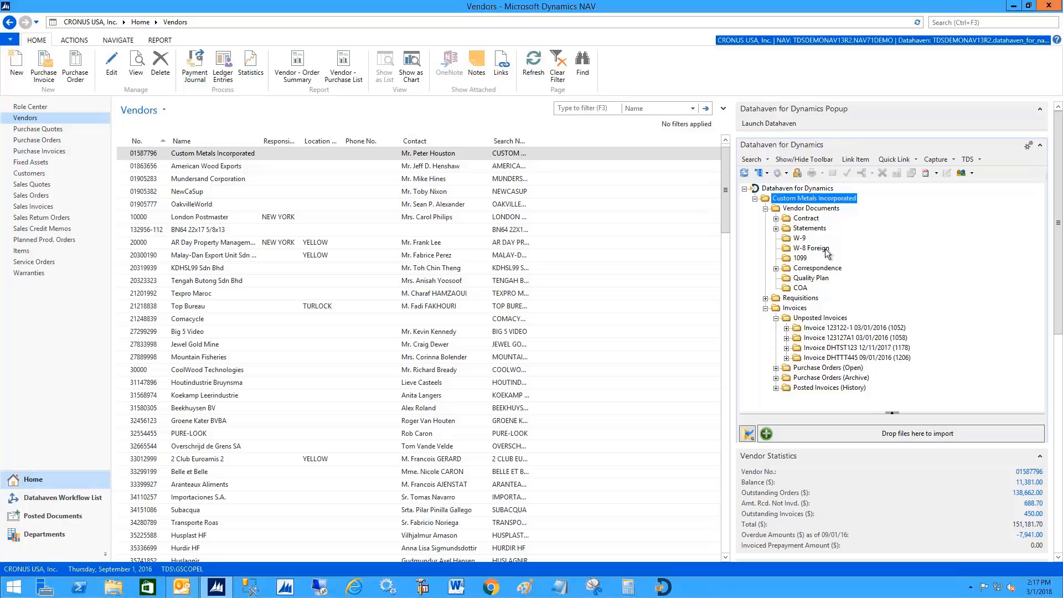
left_click(776, 218)
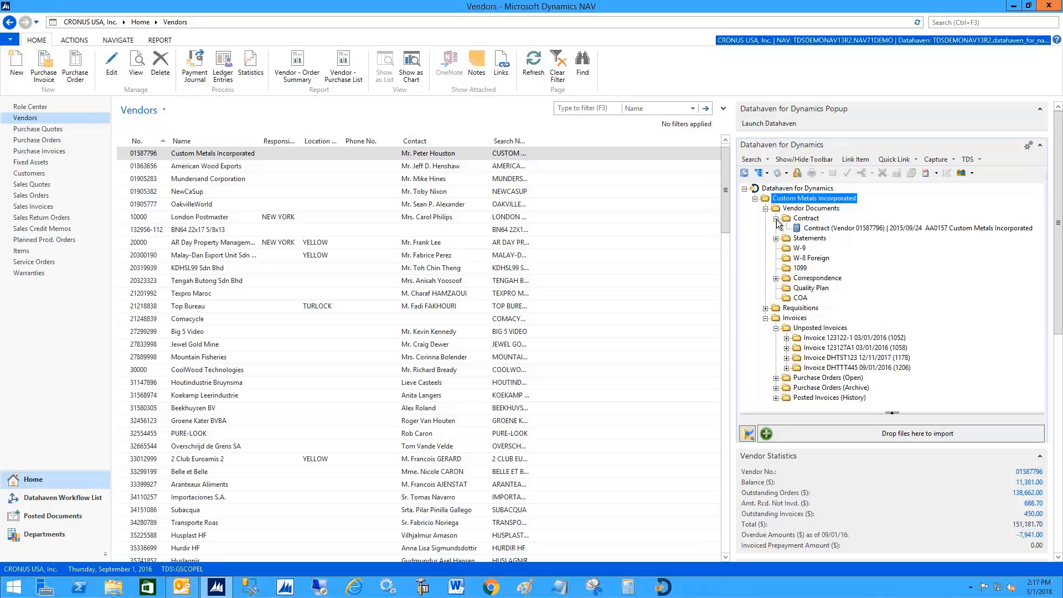
left_click(777, 238)
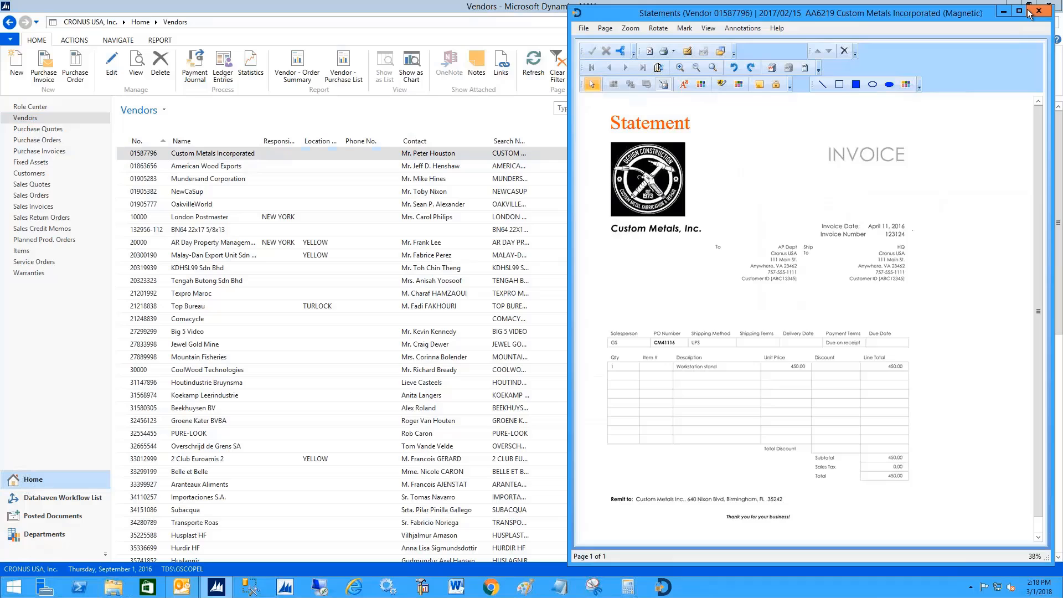
Close the opened statement document viewer and collapse the Statements folder
left_click(1038, 11)
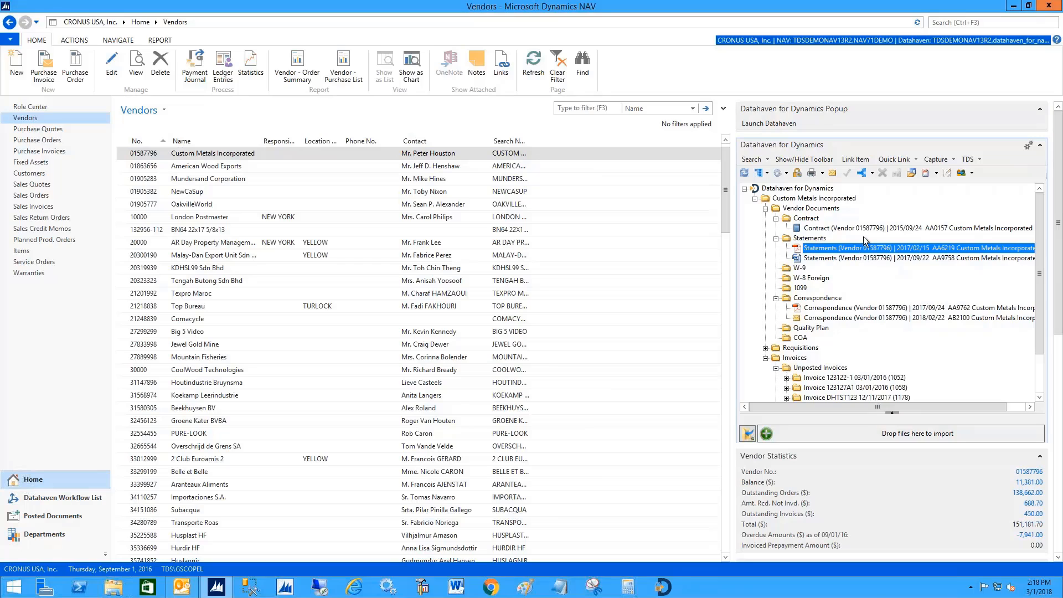
mouse_move(869, 235)
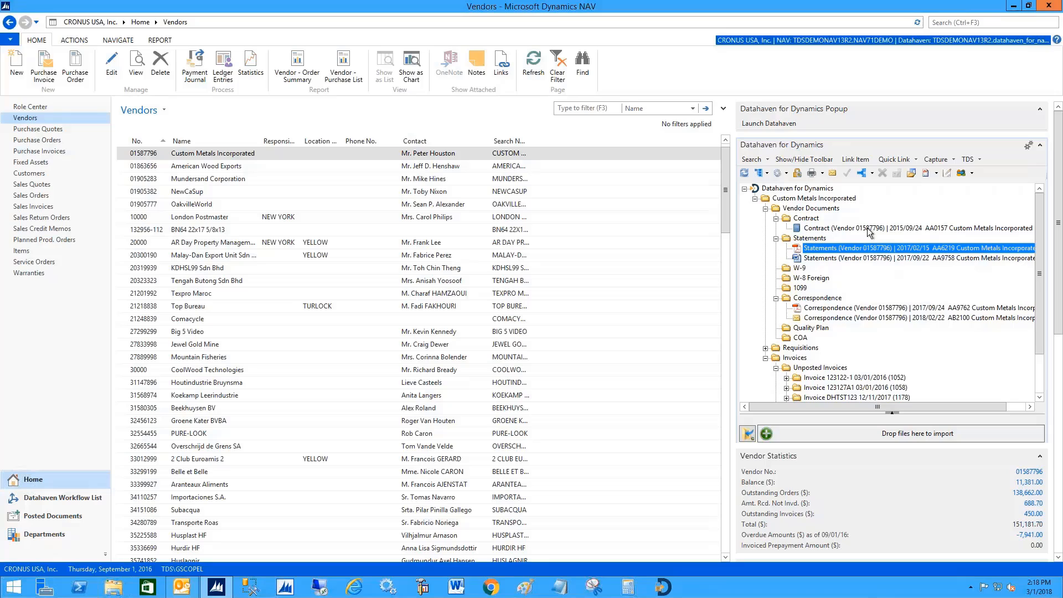
mouse_move(835, 325)
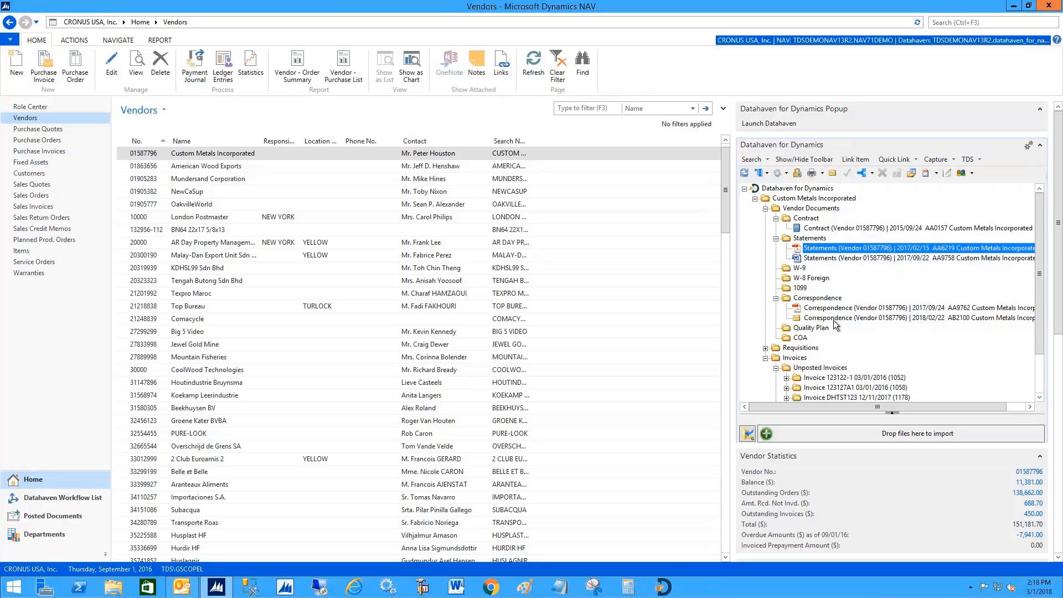
mouse_move(836, 323)
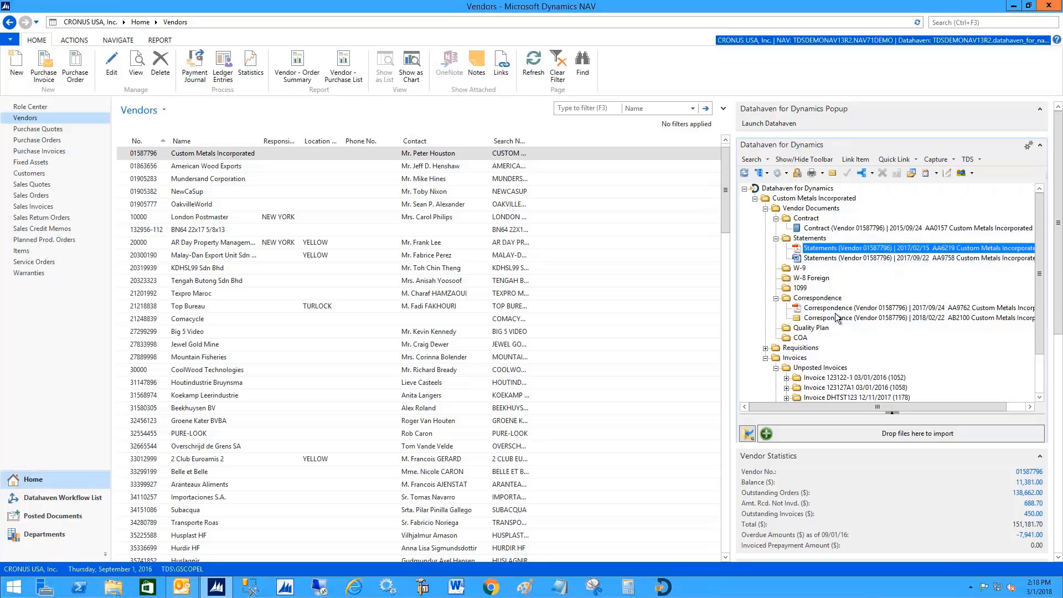
mouse_move(838, 317)
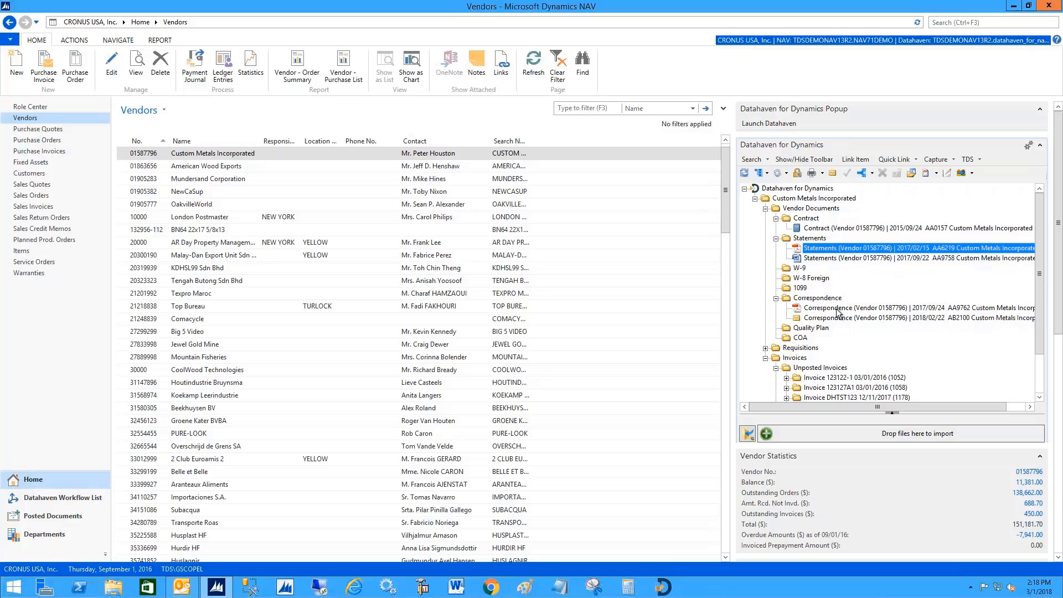
left_click(777, 238)
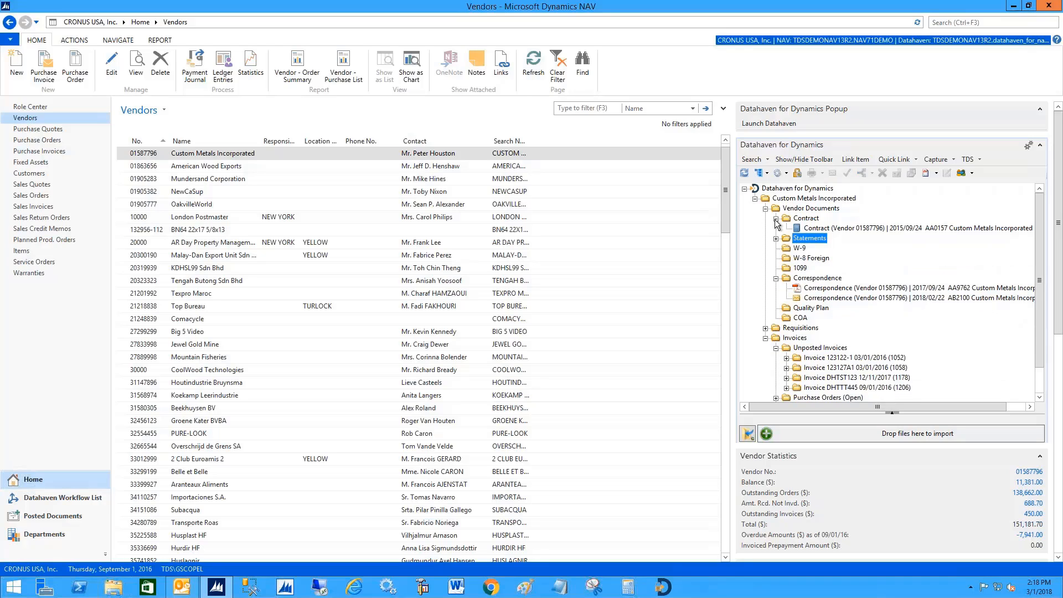
Collapse Contract, Correspondence and Vendor Documents; expand invoice DHTTT445 and Posted Invoices history
left_click(777, 222)
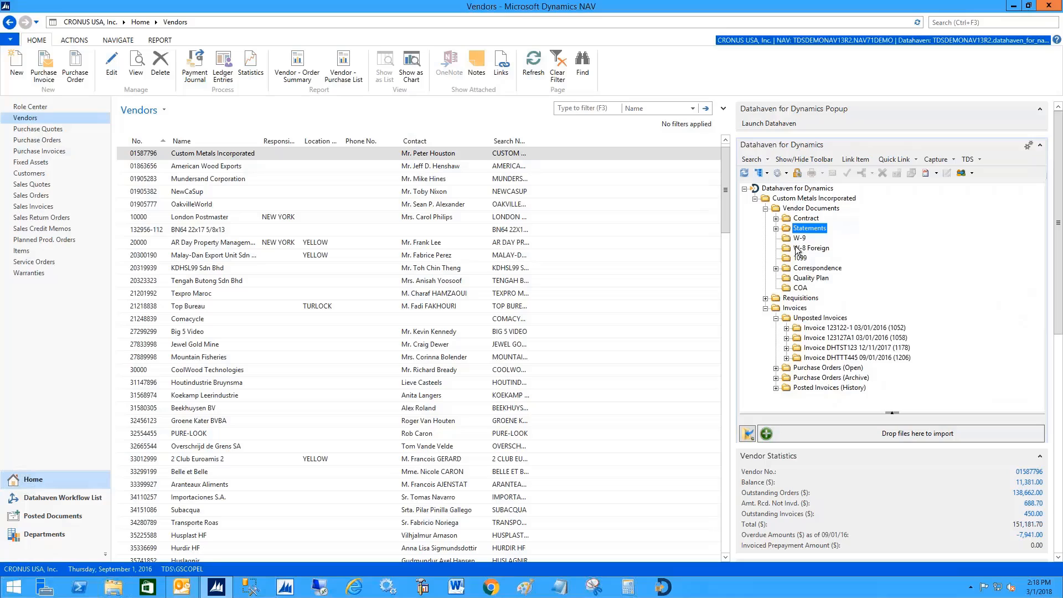
left_click(775, 208)
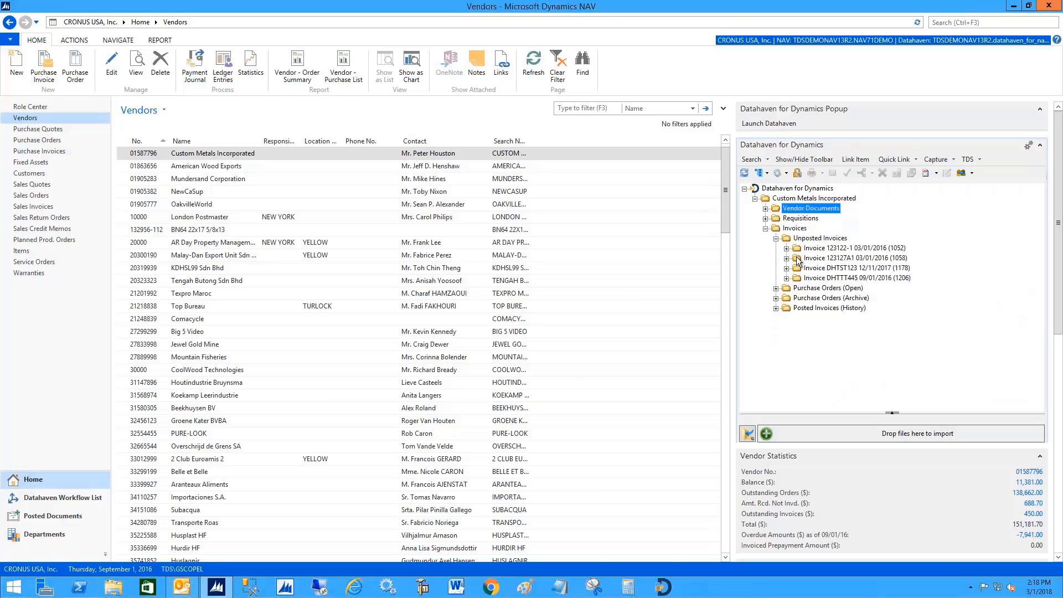
mouse_move(783, 293)
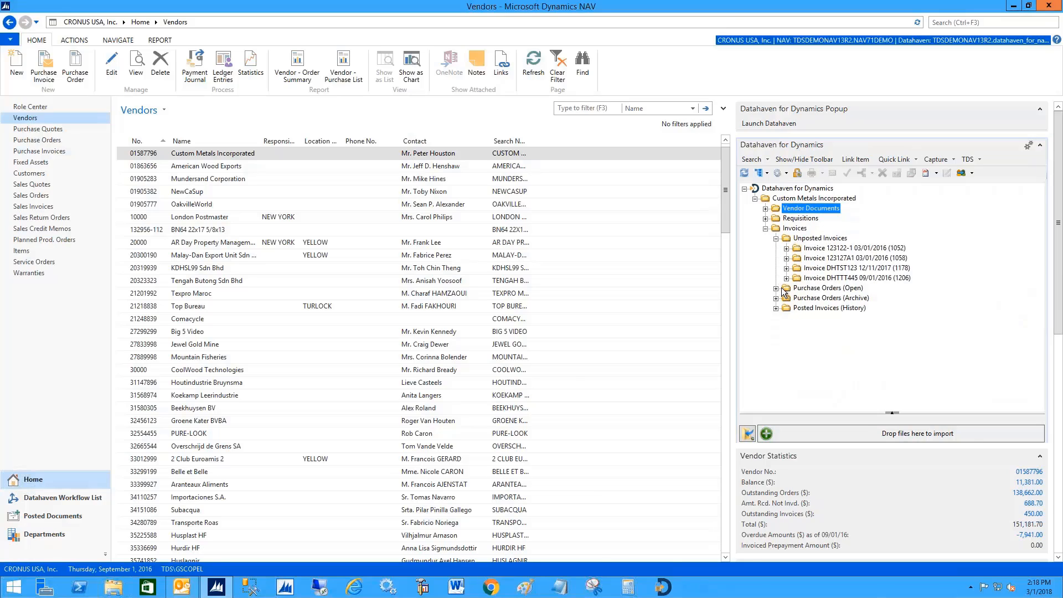
left_click(785, 278)
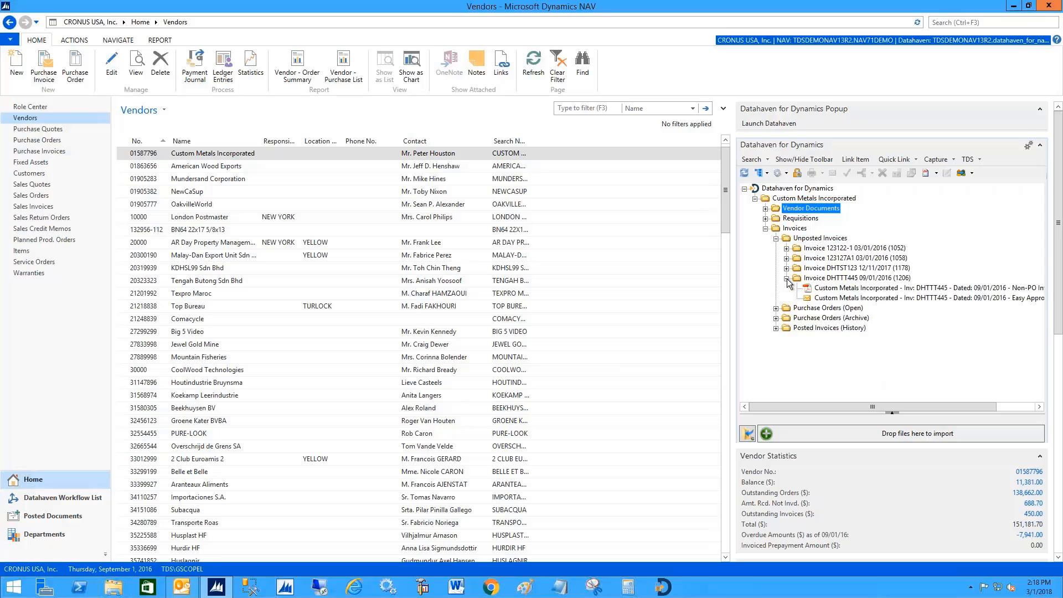
mouse_move(845, 293)
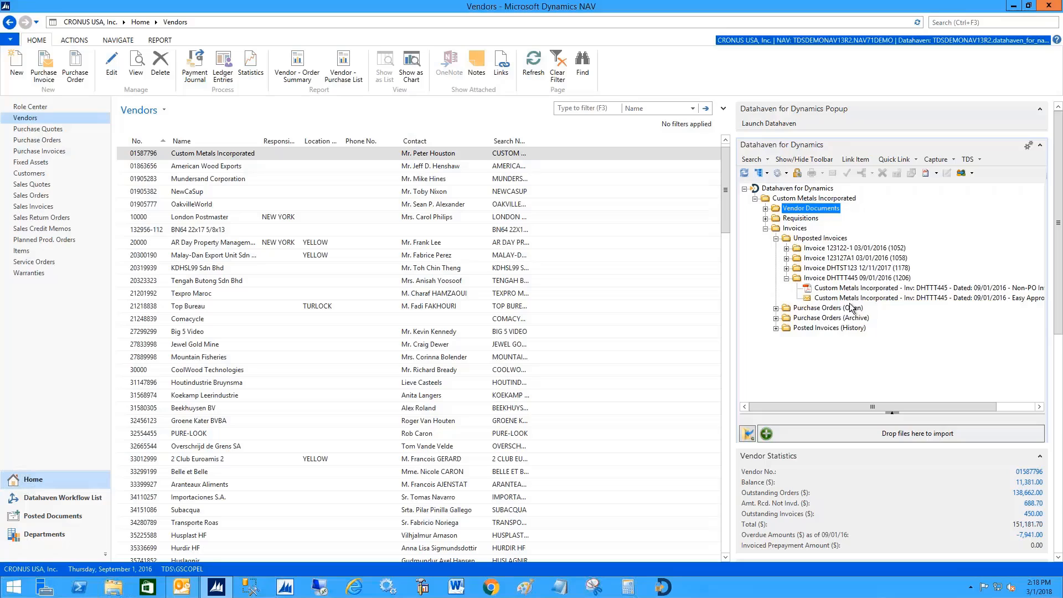
mouse_move(851, 300)
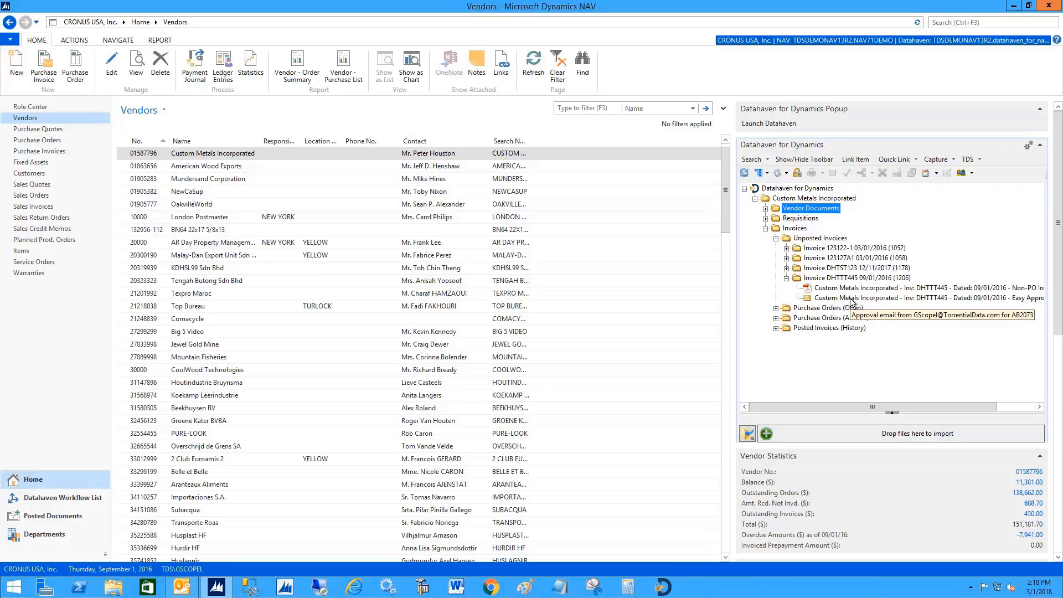
left_click(776, 327)
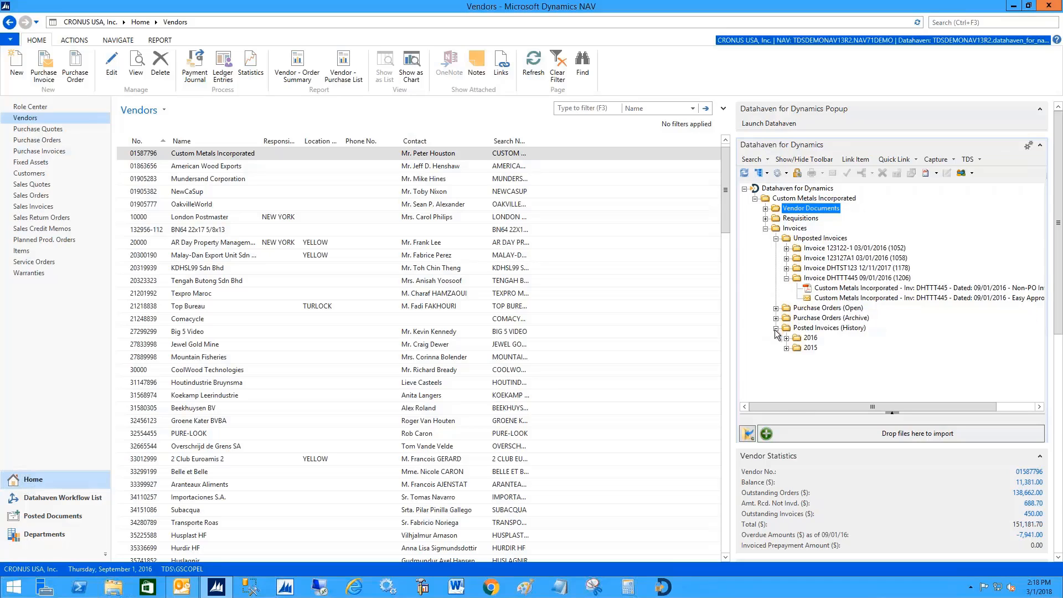
Expand the 2015 posted invoices and close the invoice ASDFG document viewer
left_click(787, 348)
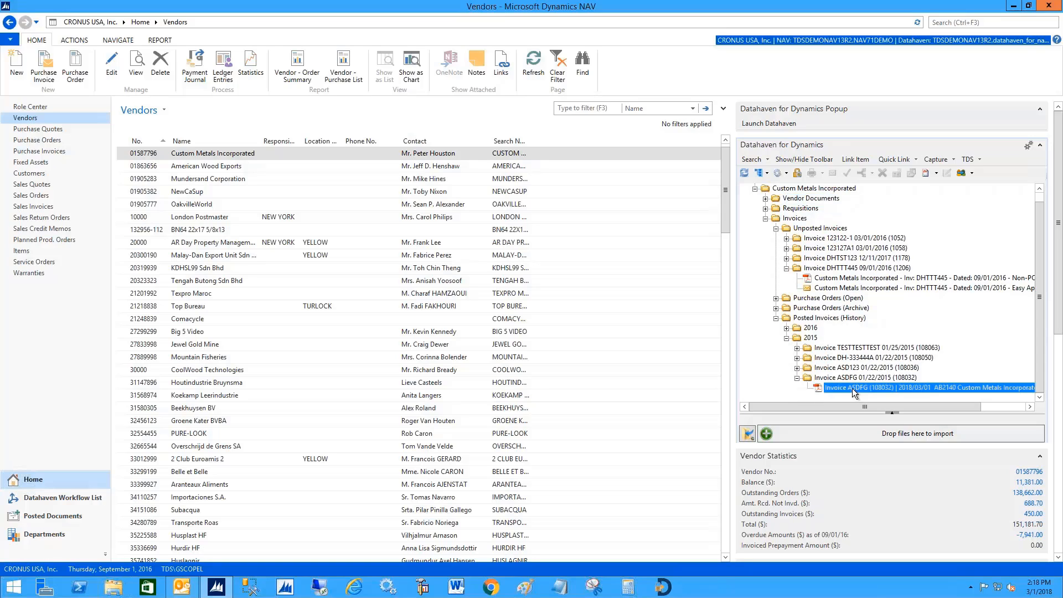
mouse_move(876, 253)
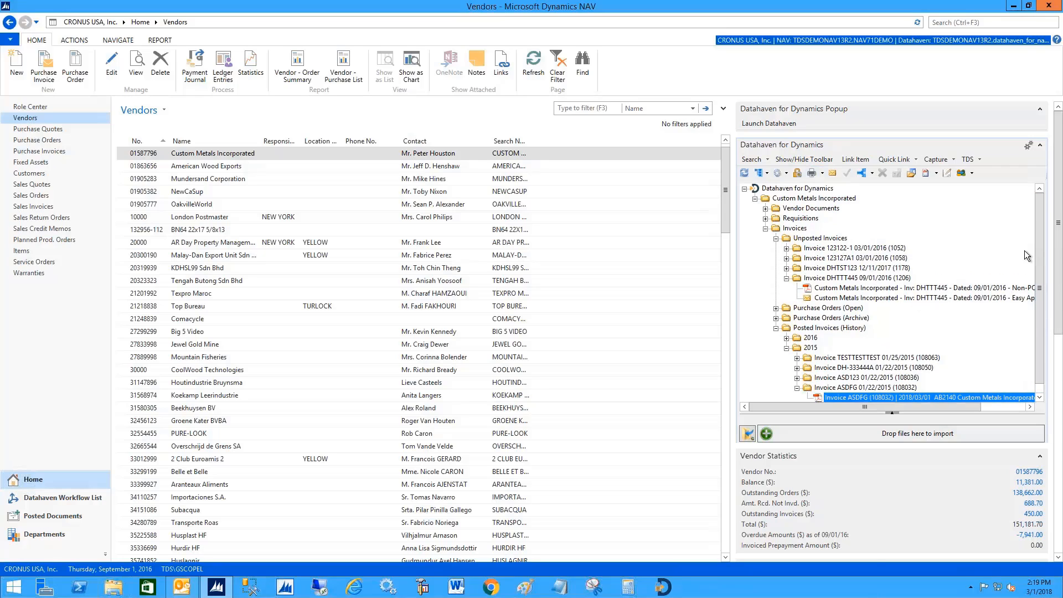
mouse_move(994, 263)
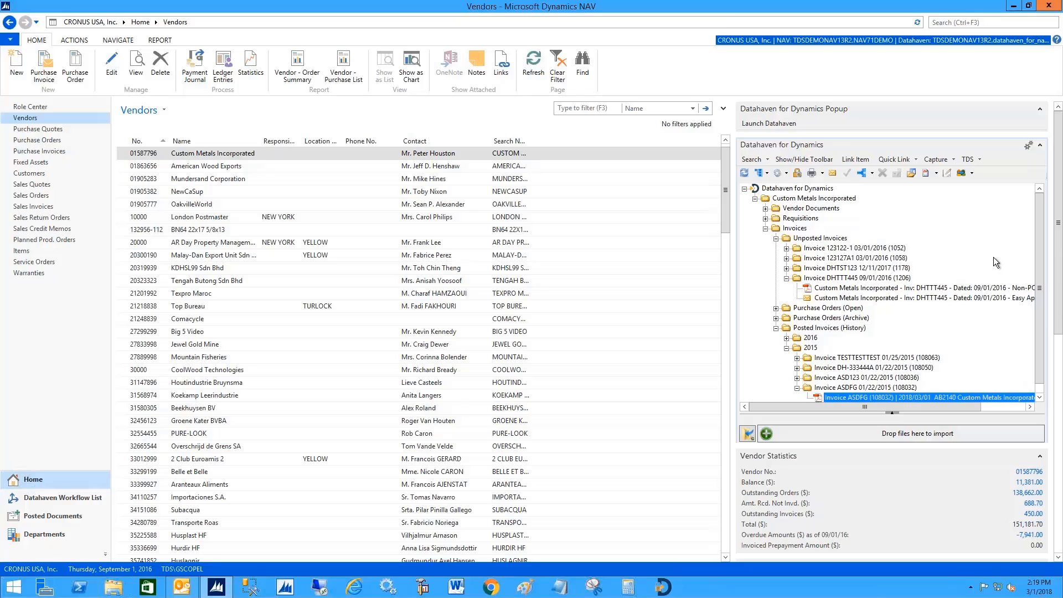
mouse_move(843, 348)
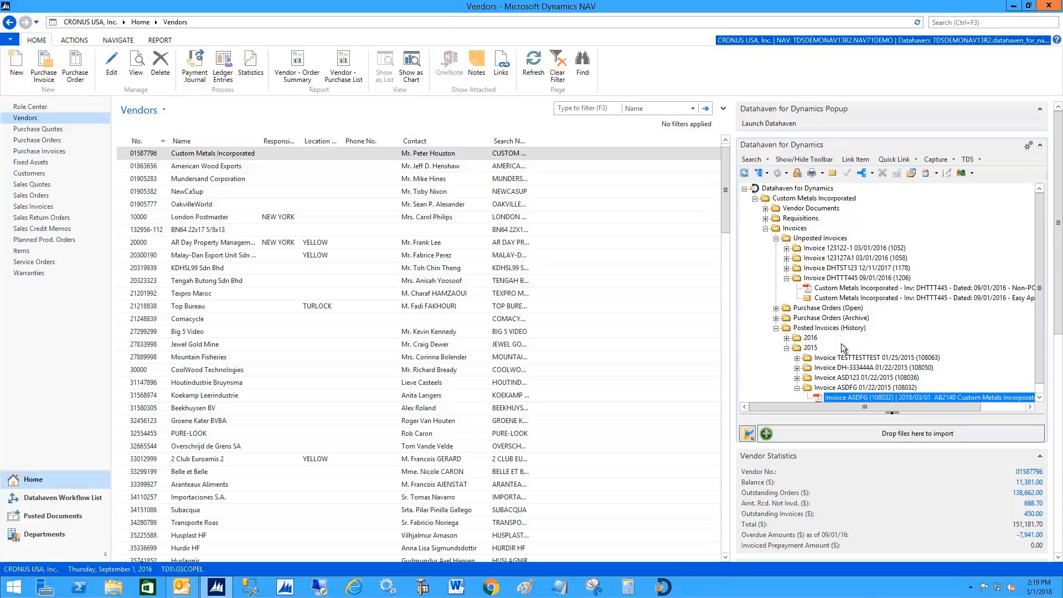
mouse_move(871, 348)
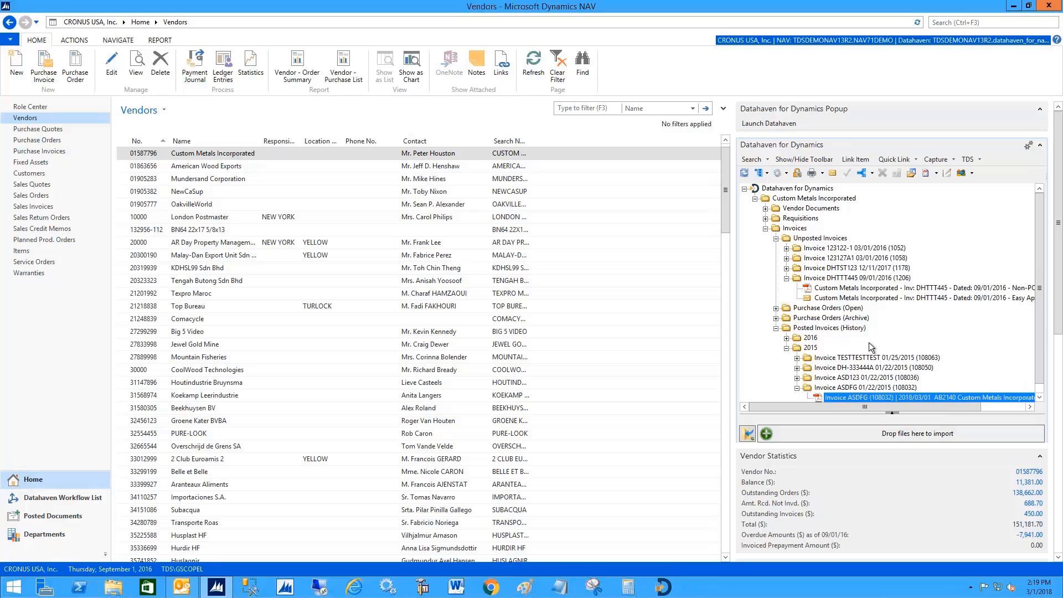
mouse_move(872, 348)
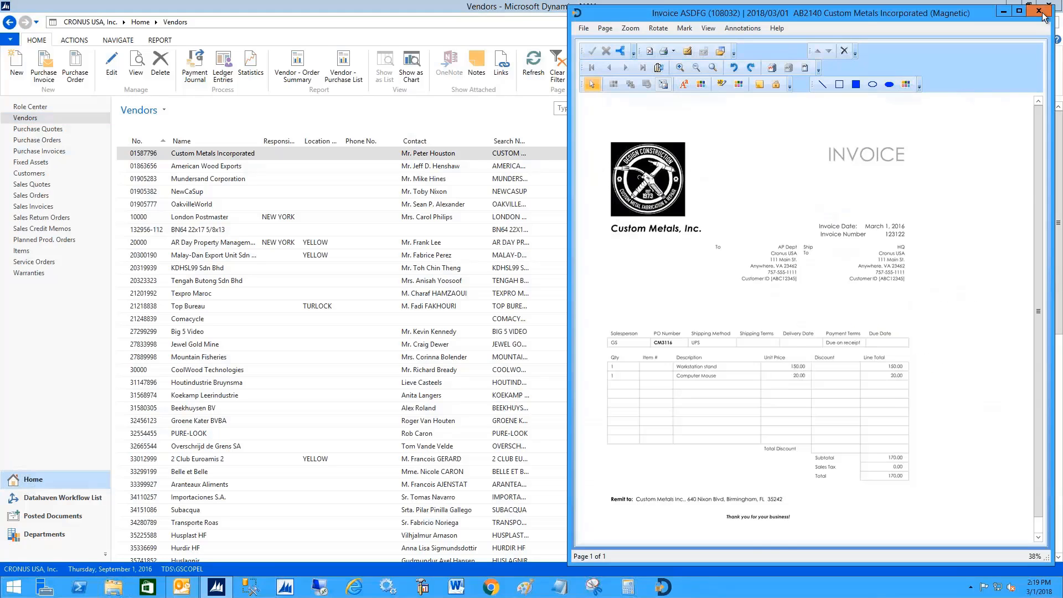
left_click(1044, 9)
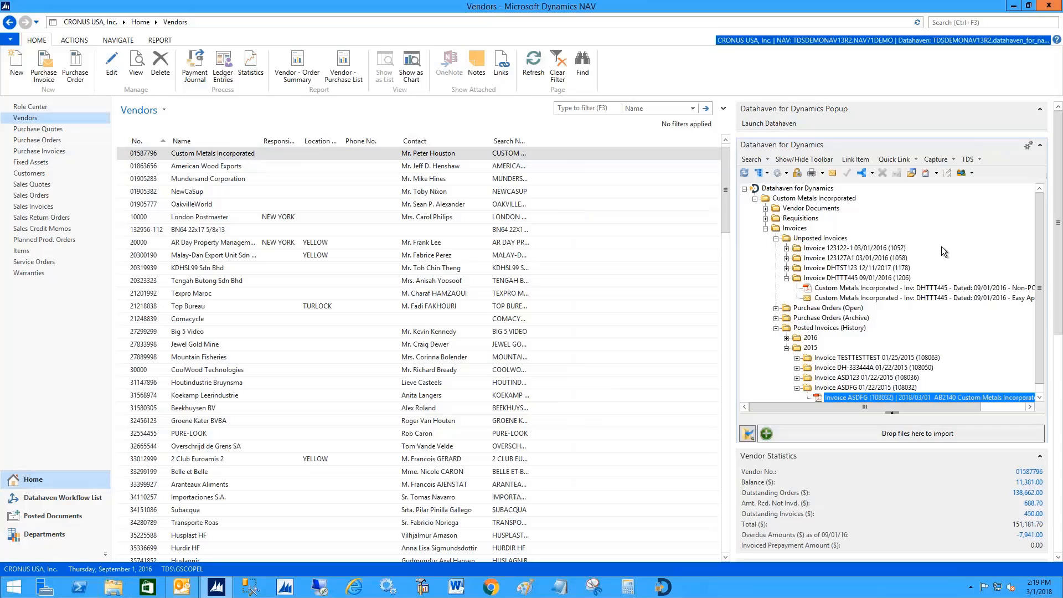
double_click(881, 397)
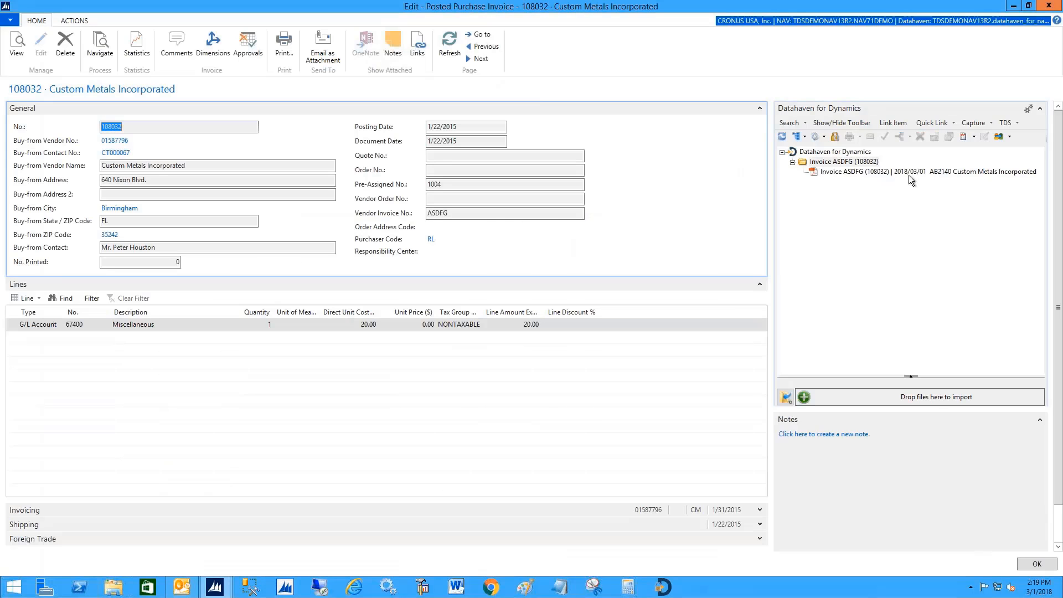
mouse_move(617, 243)
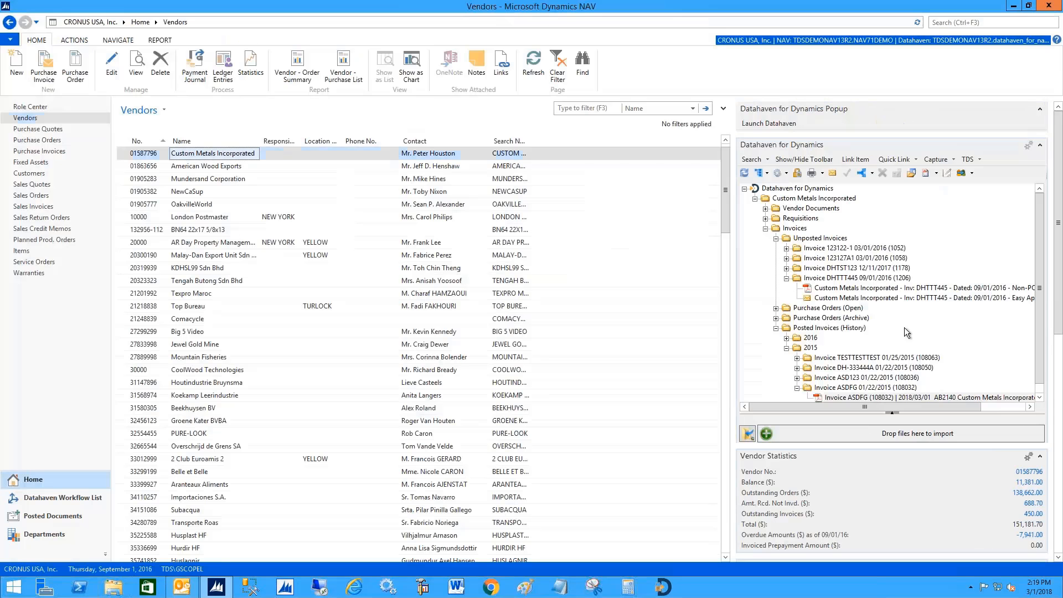
mouse_move(756, 278)
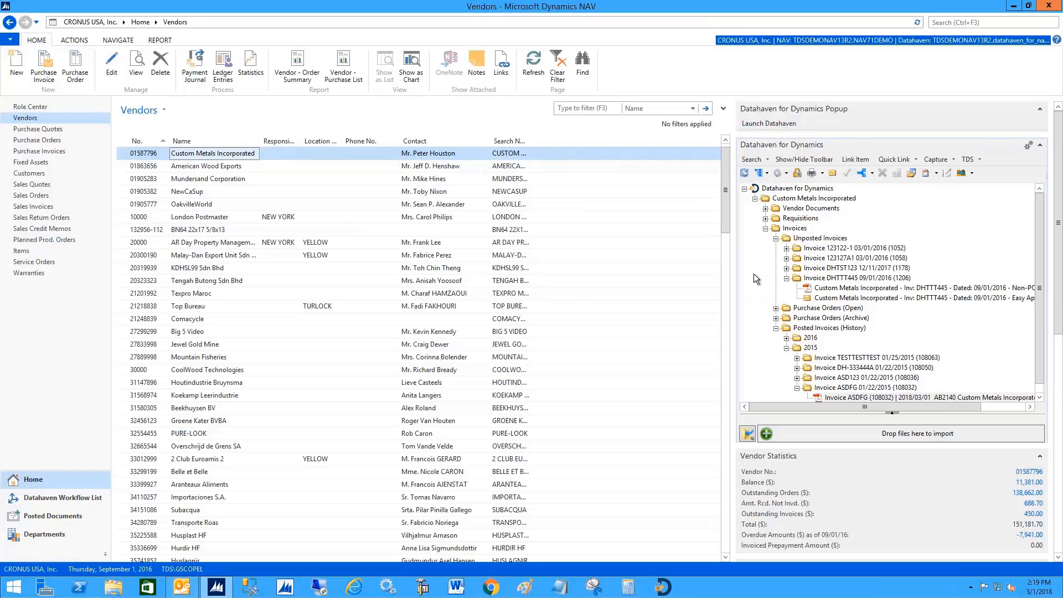
mouse_move(809, 214)
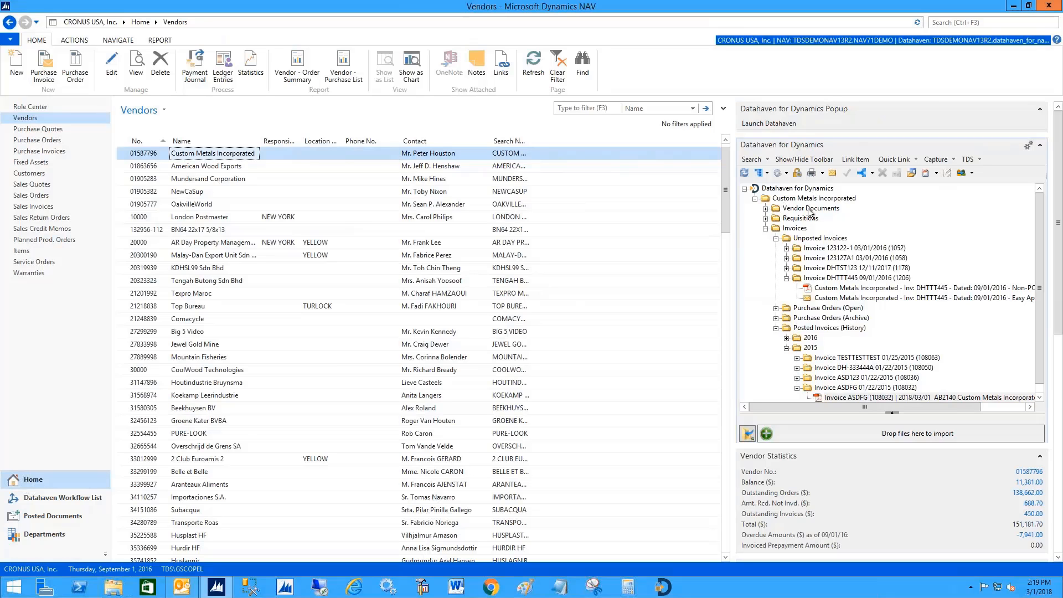